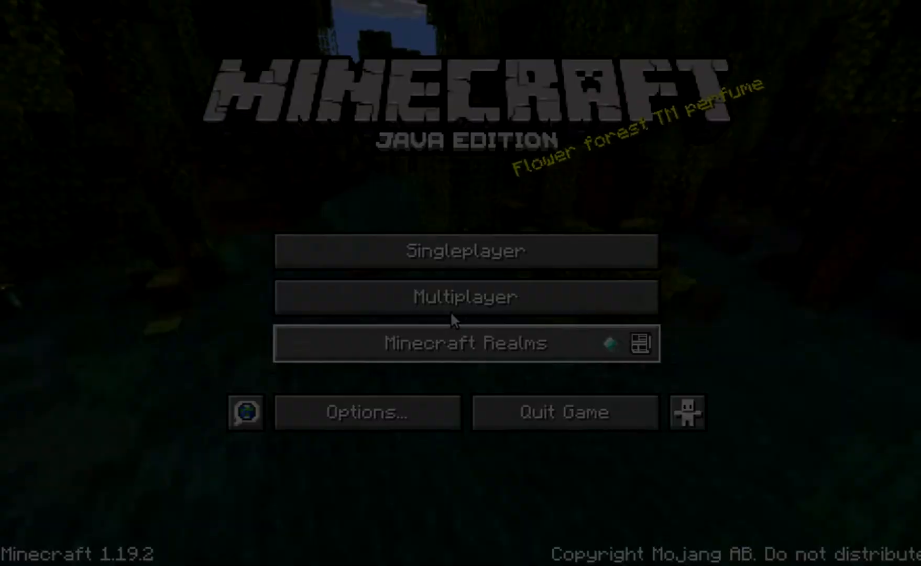
Start a new world named CCGM_TEST in Creative mode with Peaceful difficulty.
click(464, 250)
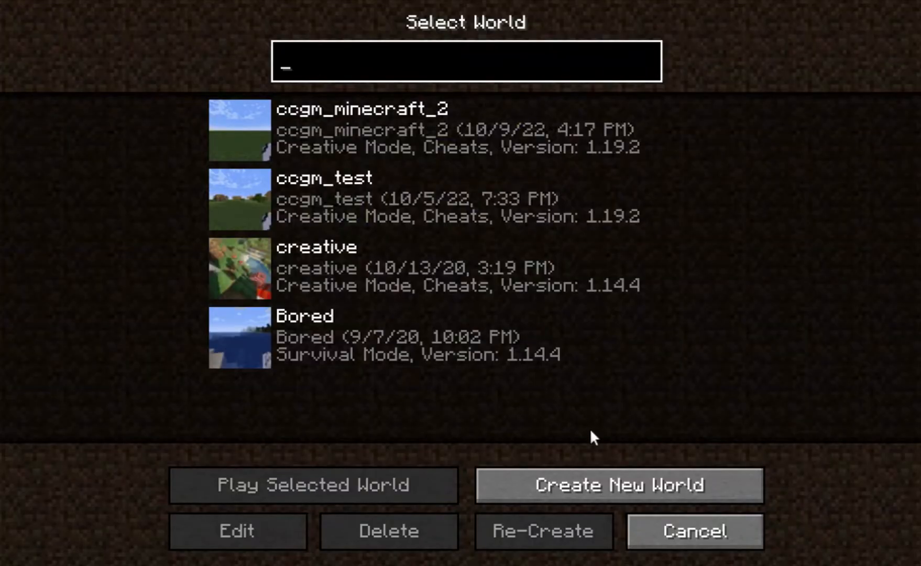
click(619, 485)
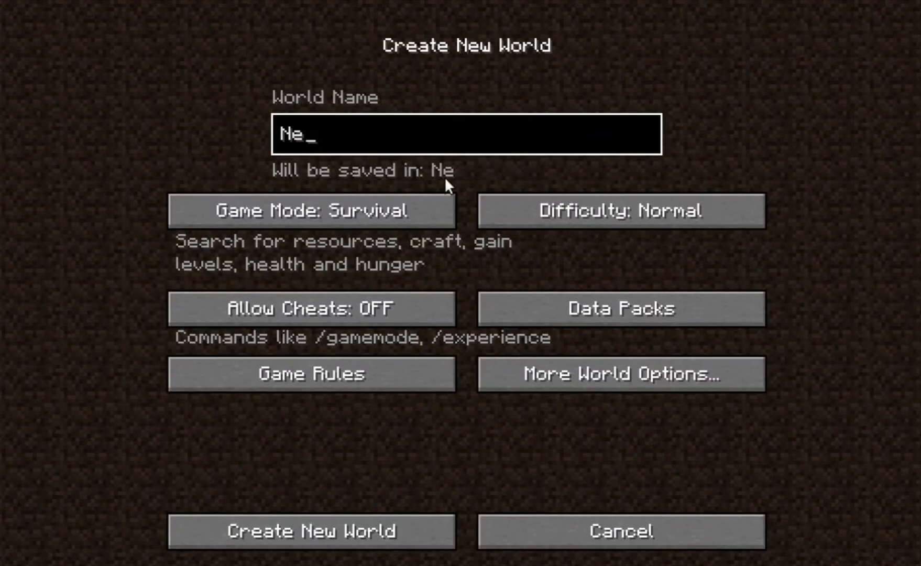
text(CCGM_TEST)
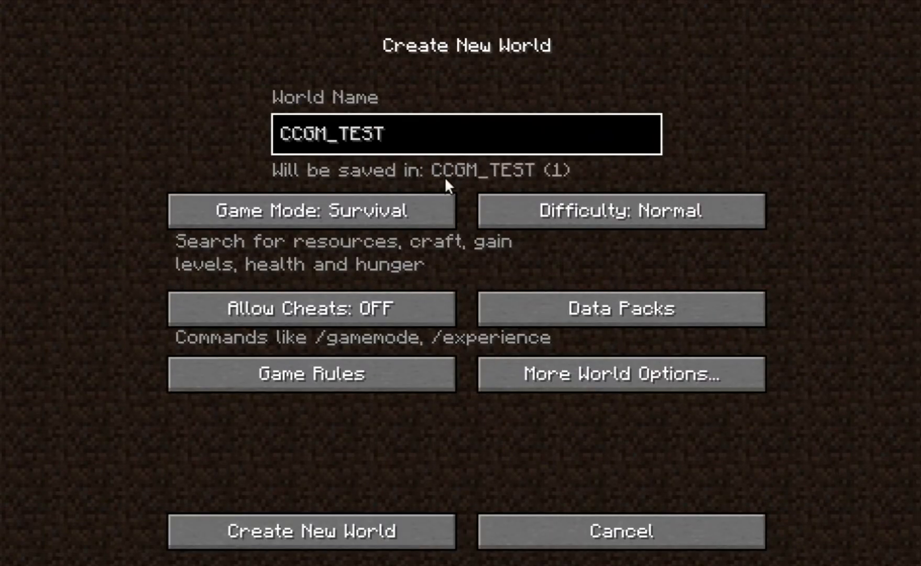
click(310, 210)
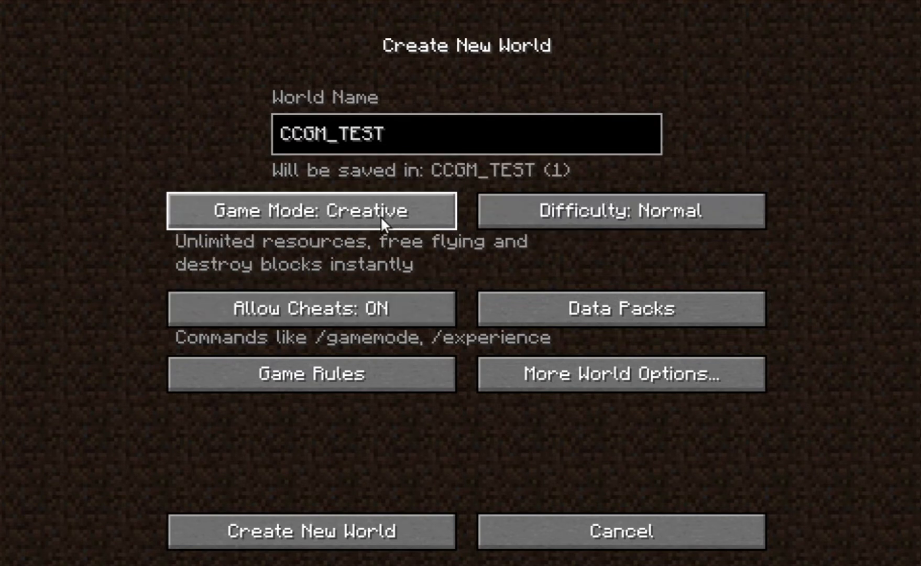
click(620, 211)
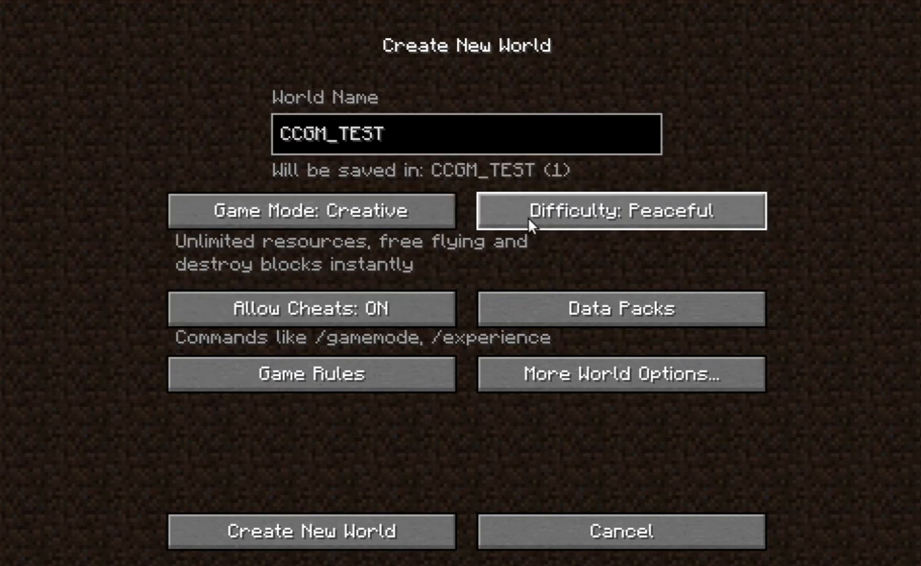
Turn off generated structures, choose Superflat world type, and create the world.
click(619, 374)
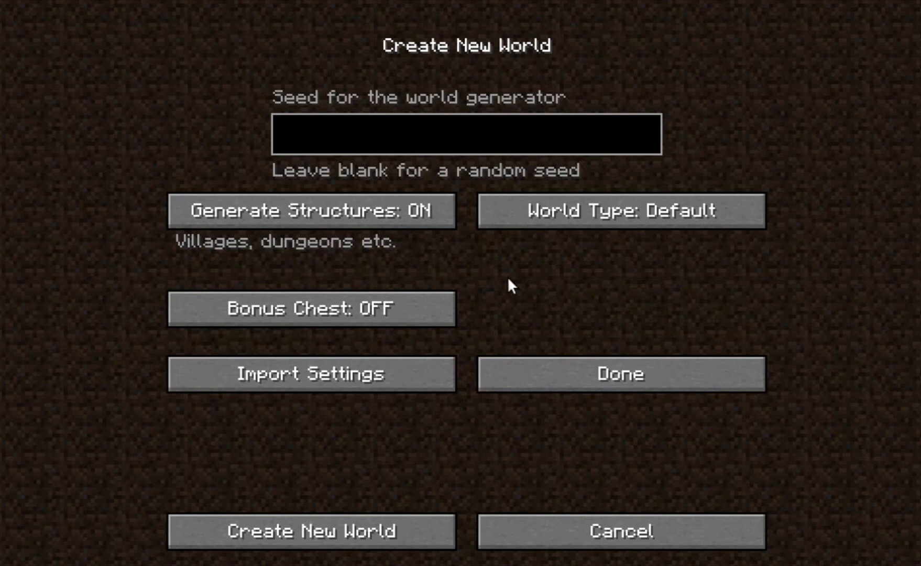
click(311, 210)
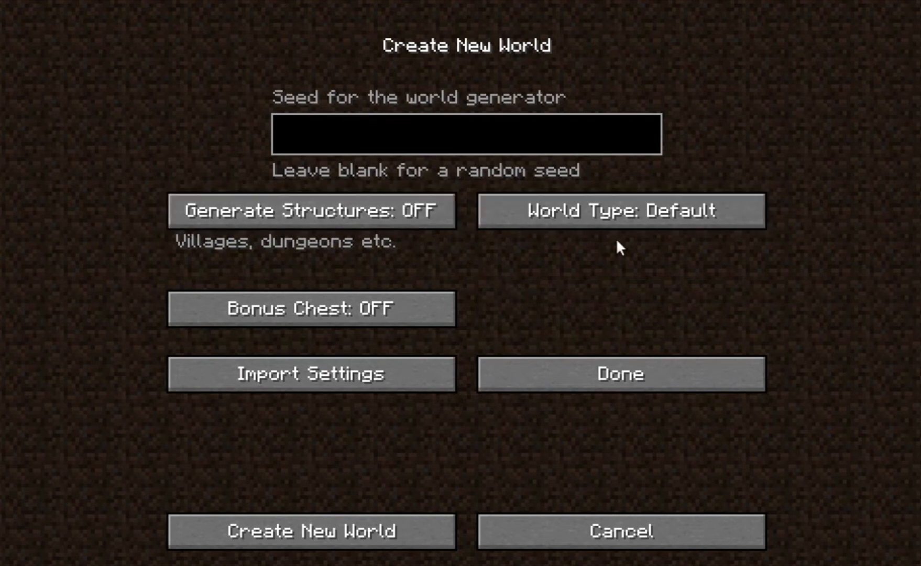
click(620, 211)
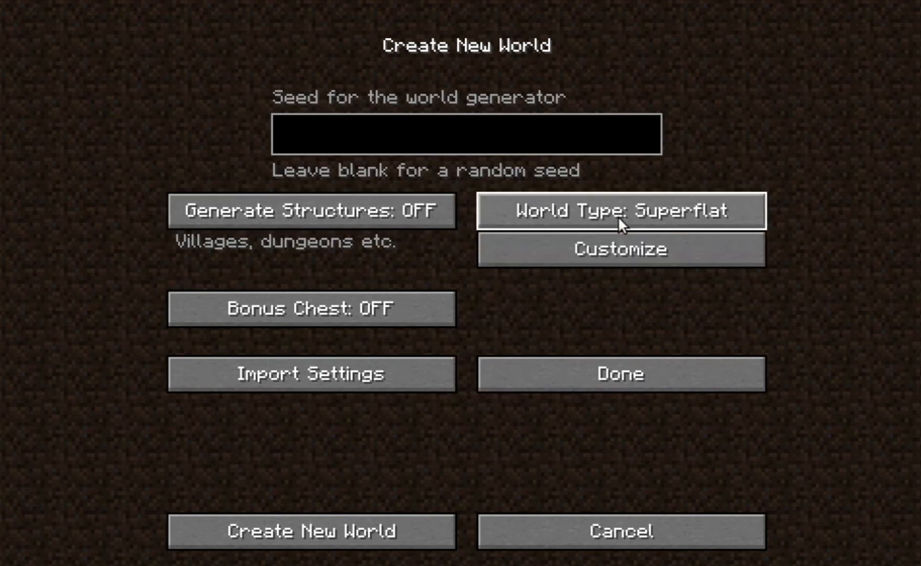
click(311, 531)
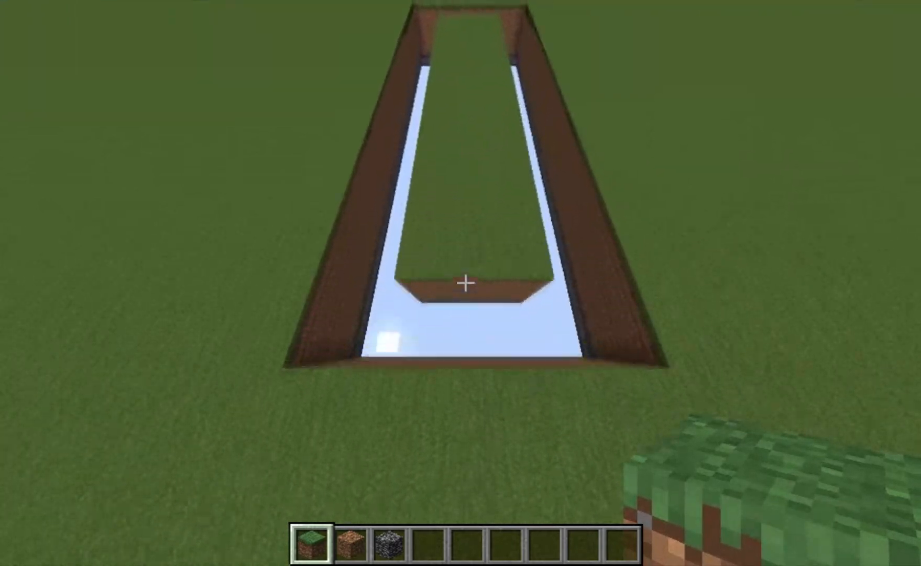
mouse_move(461, 283)
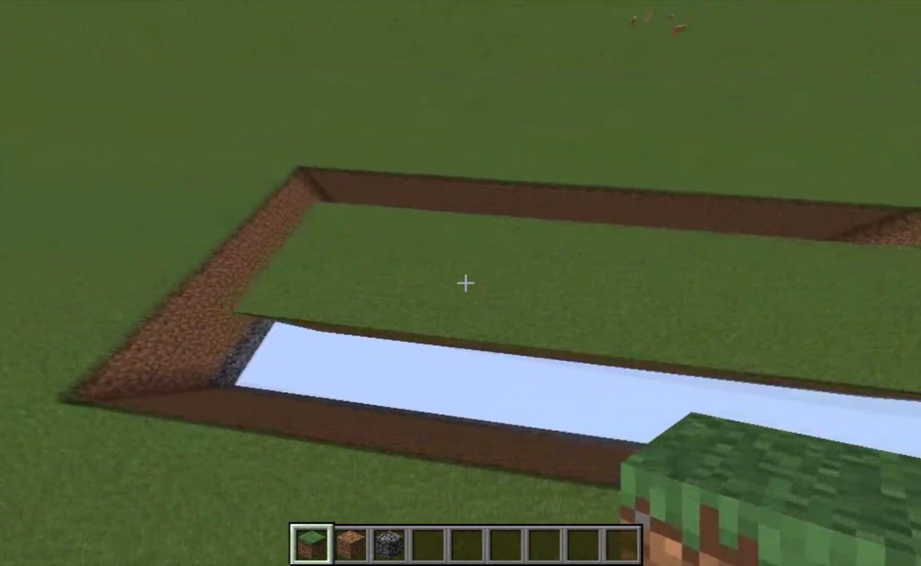
mouse_move(461, 282)
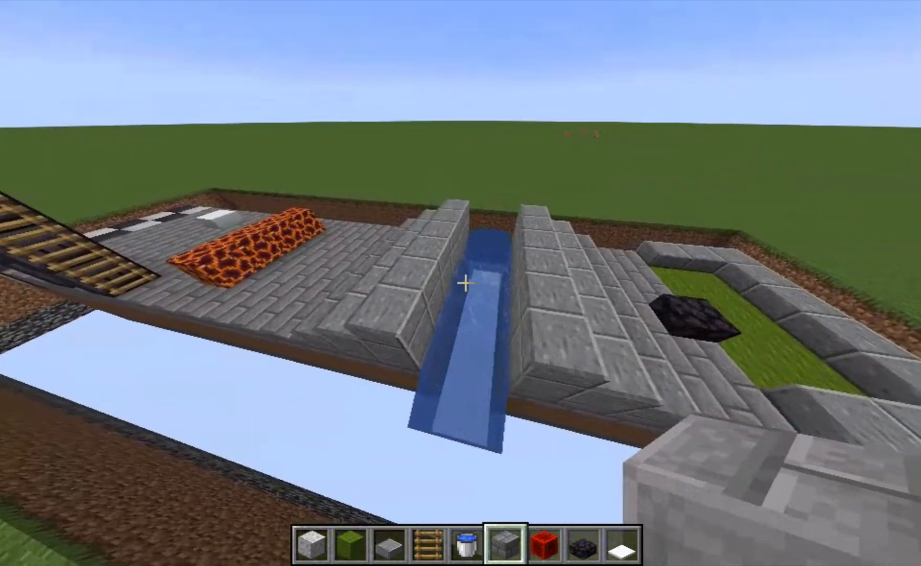
mouse_move(461, 283)
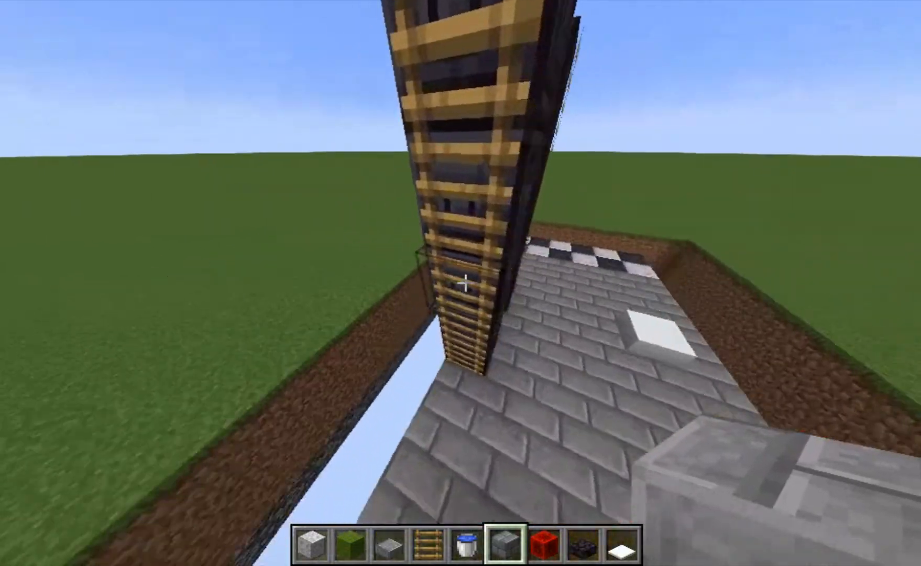
mouse_move(461, 283)
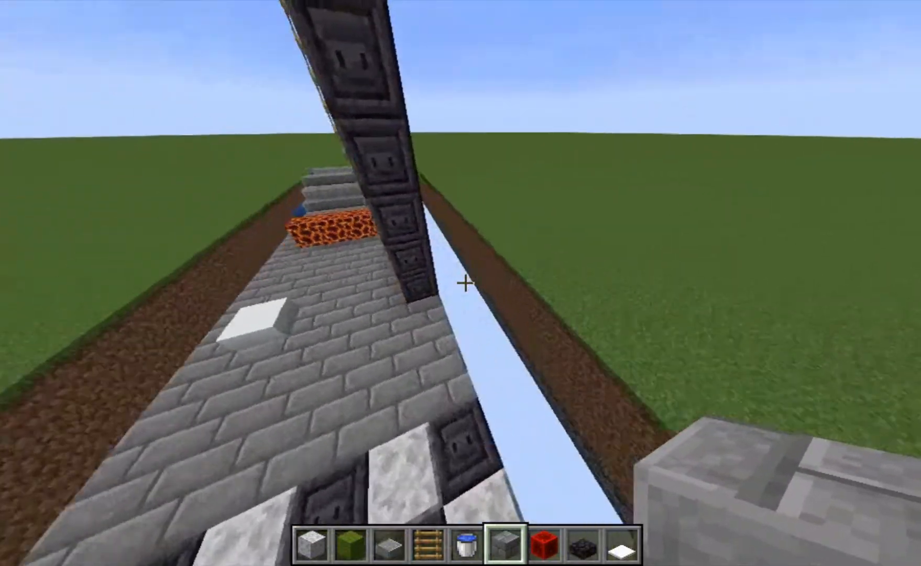
Pause the game with the Game Menu after placing the test blocks.
key(Escape)
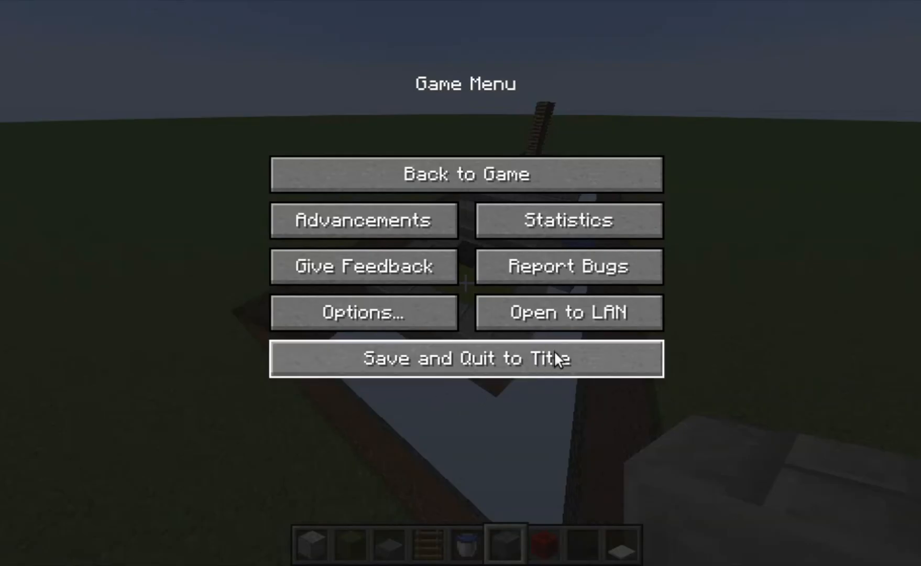
Save and quit to the title screen, then launch Mineways.exe from its folder.
click(466, 357)
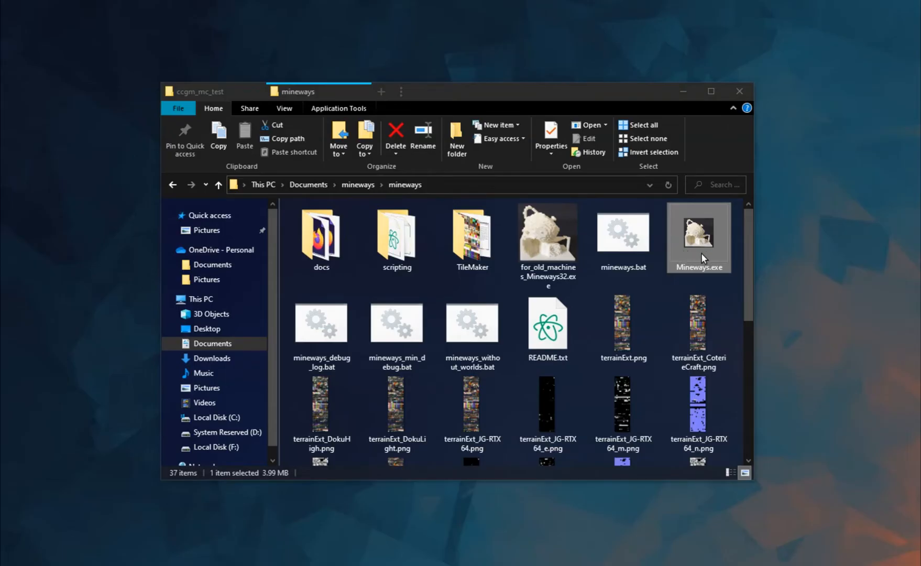
double_click(699, 234)
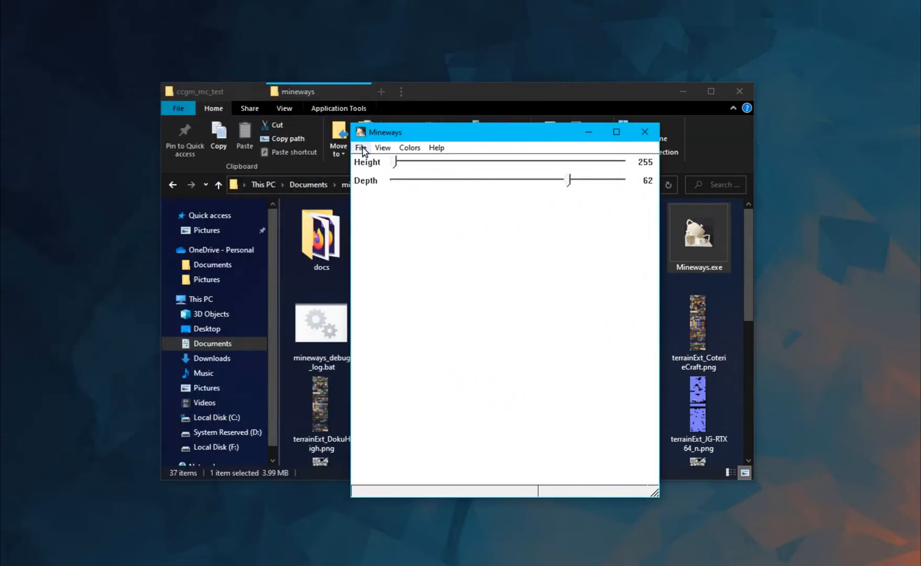
Load the CCGM_TEST world, zoom to the build and select it down to depth -61.
click(361, 148)
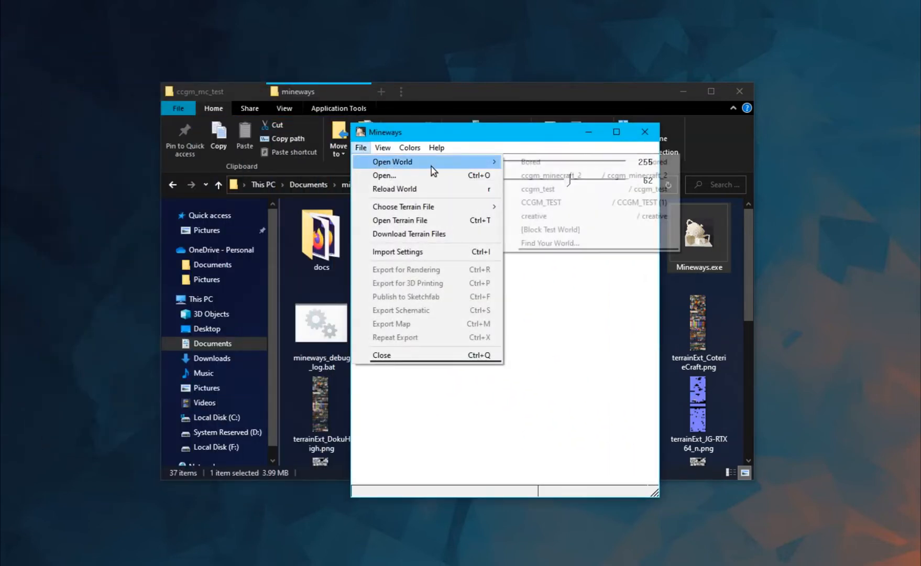
mouse_move(544, 203)
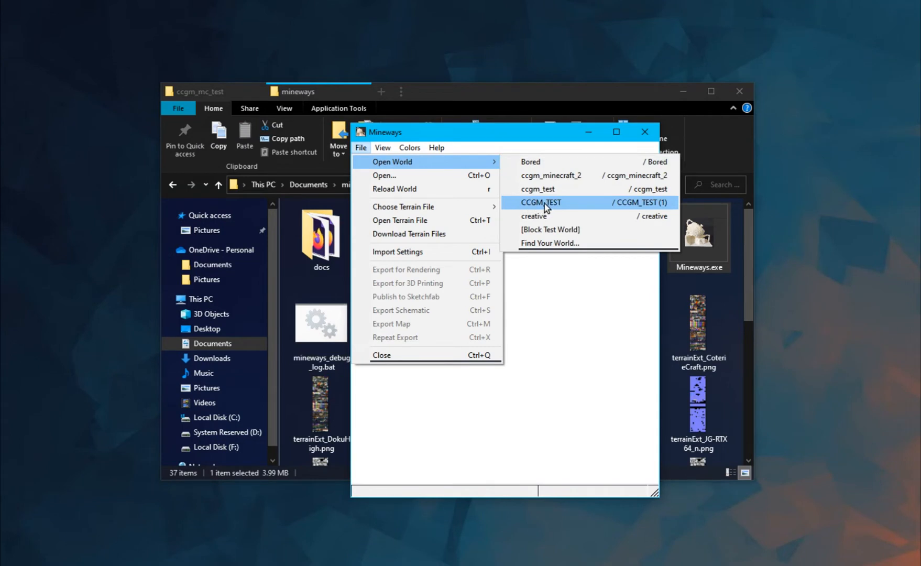
click(540, 203)
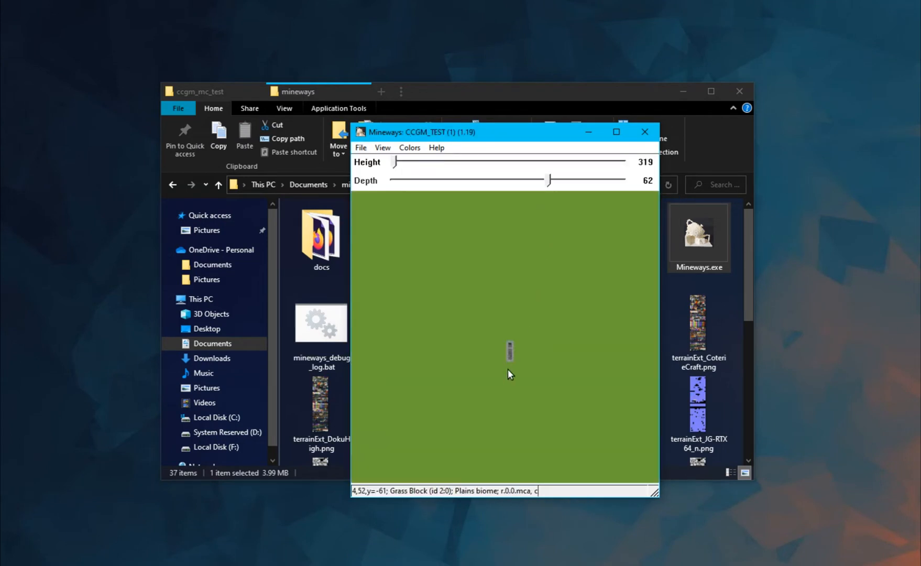
scroll(up, 3)
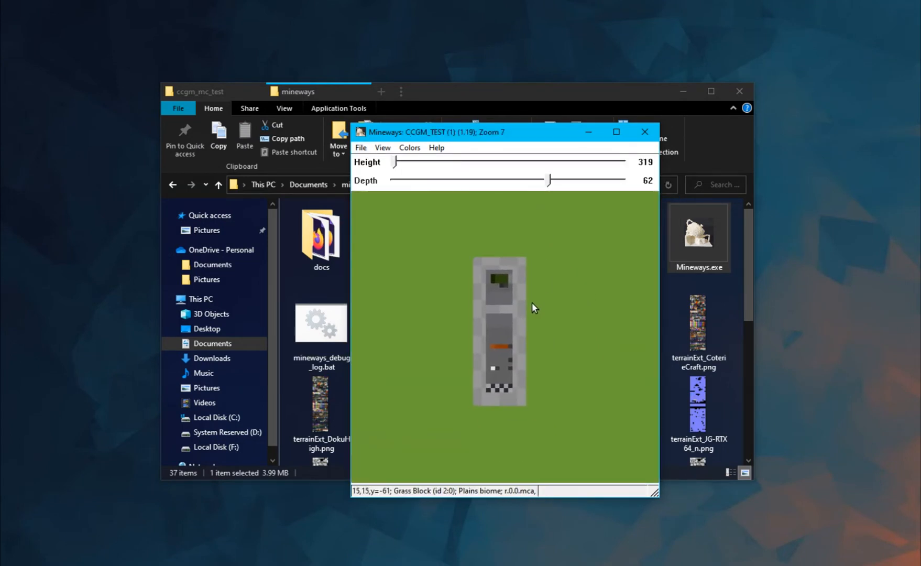
scroll(up, 3)
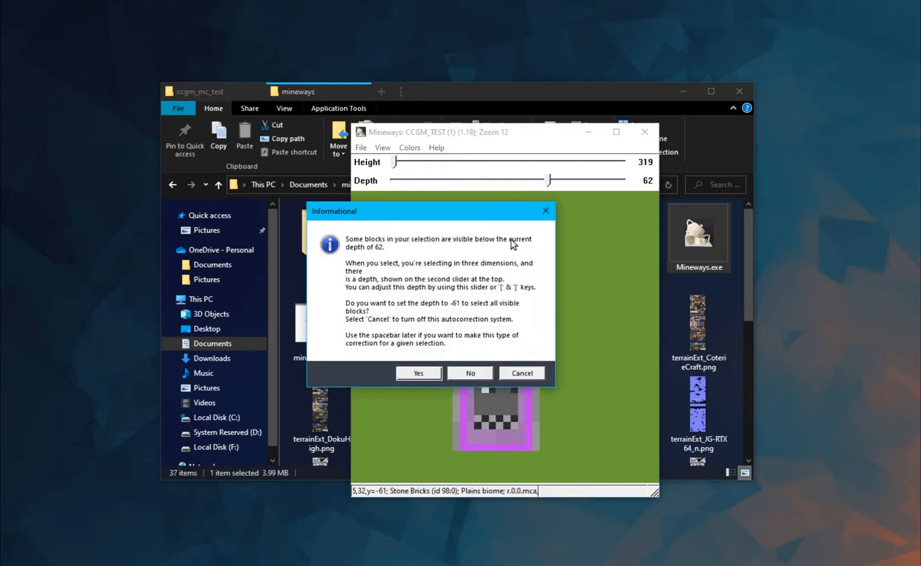
mouse_move(385, 259)
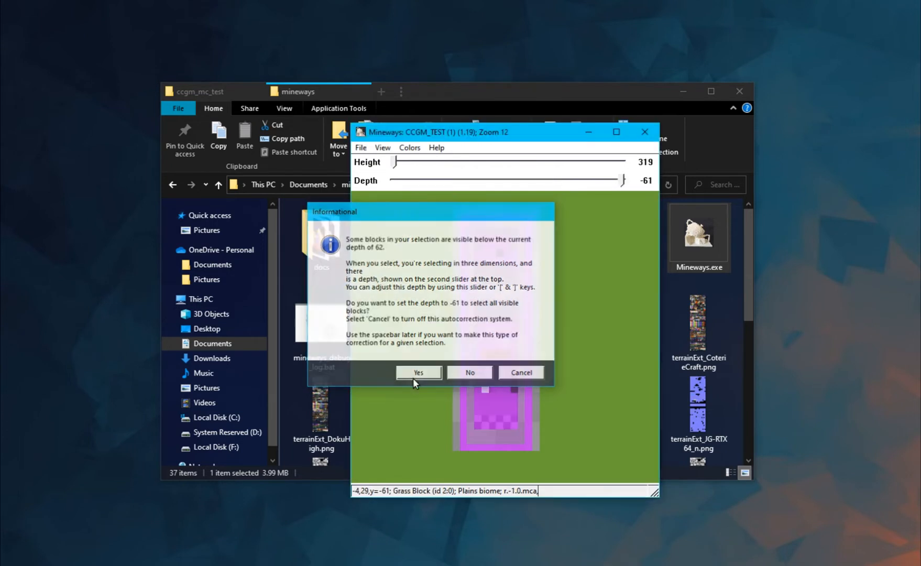
click(418, 372)
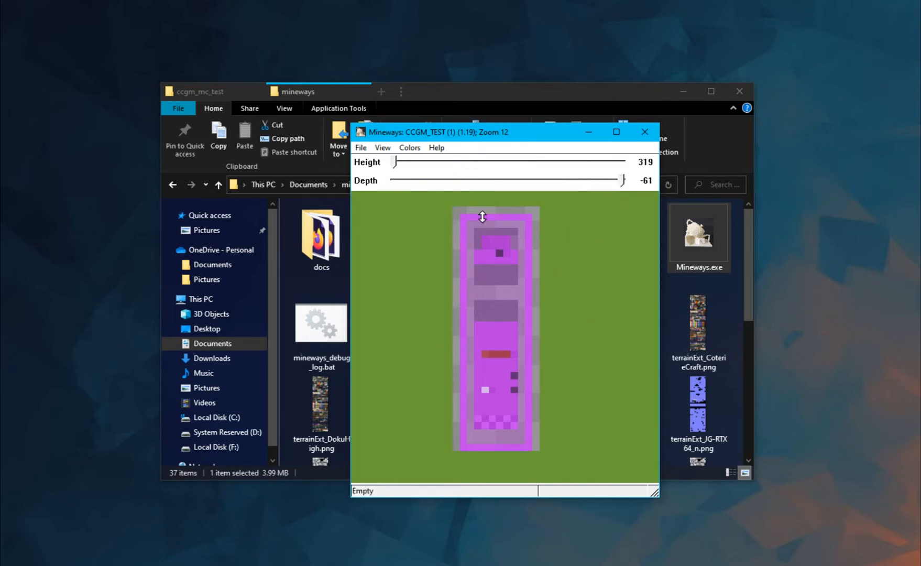
click(361, 147)
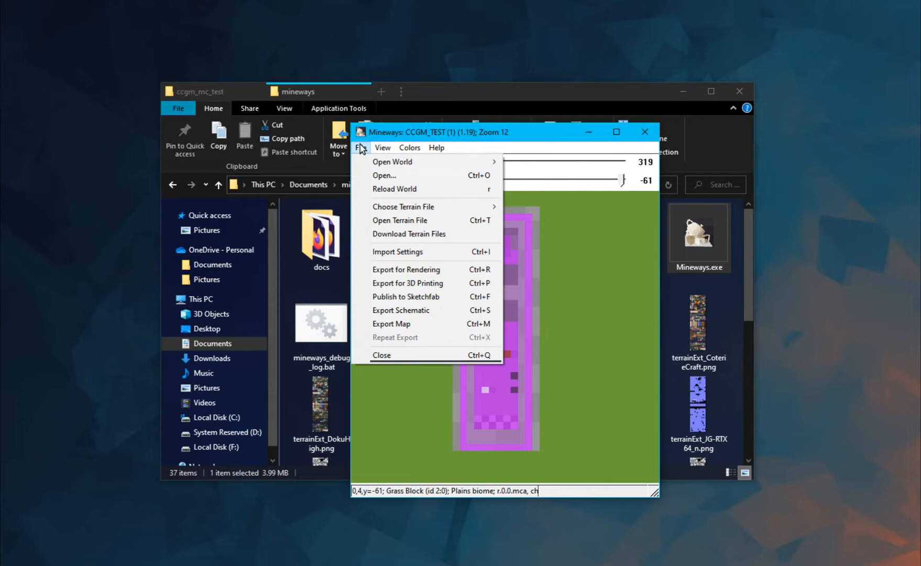
mouse_move(405, 269)
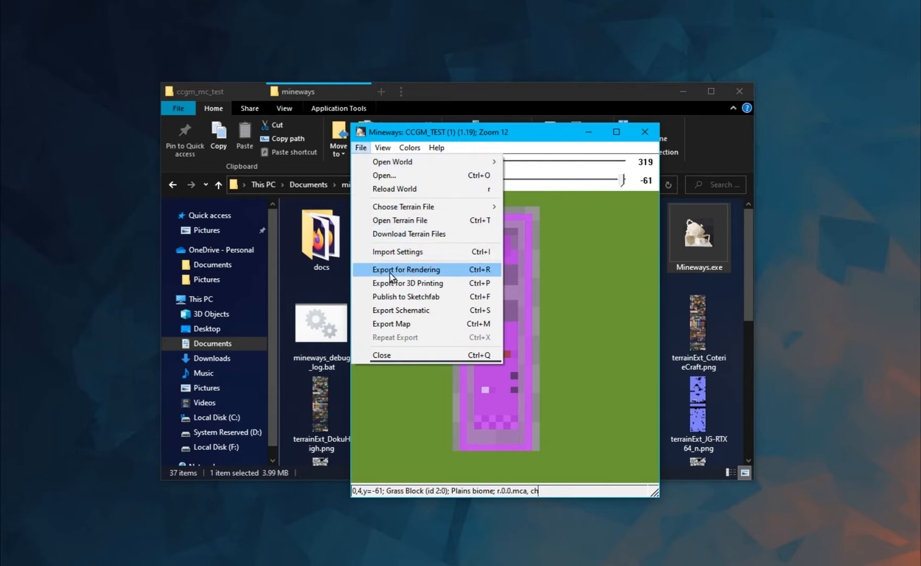
Export the selection for rendering, saving it as map.
click(406, 269)
text(m)
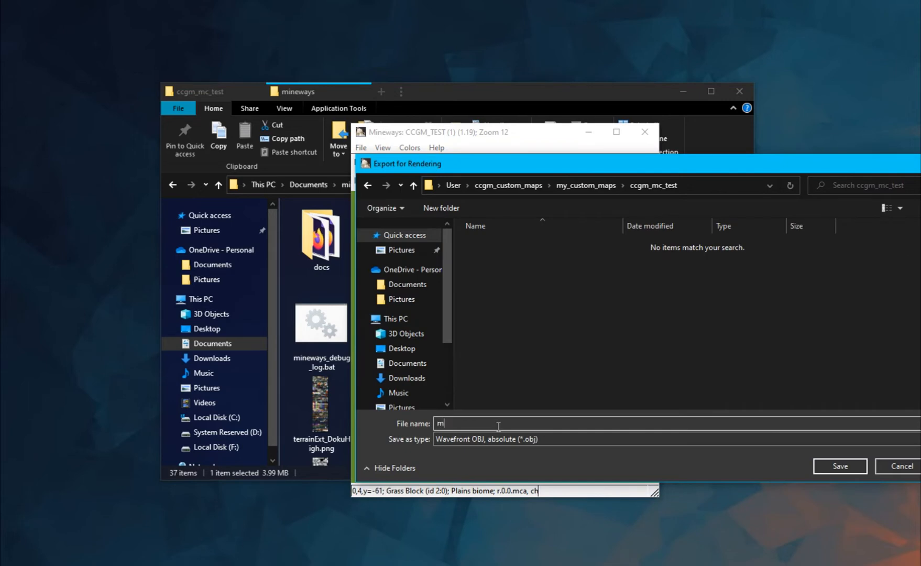
text(ap)
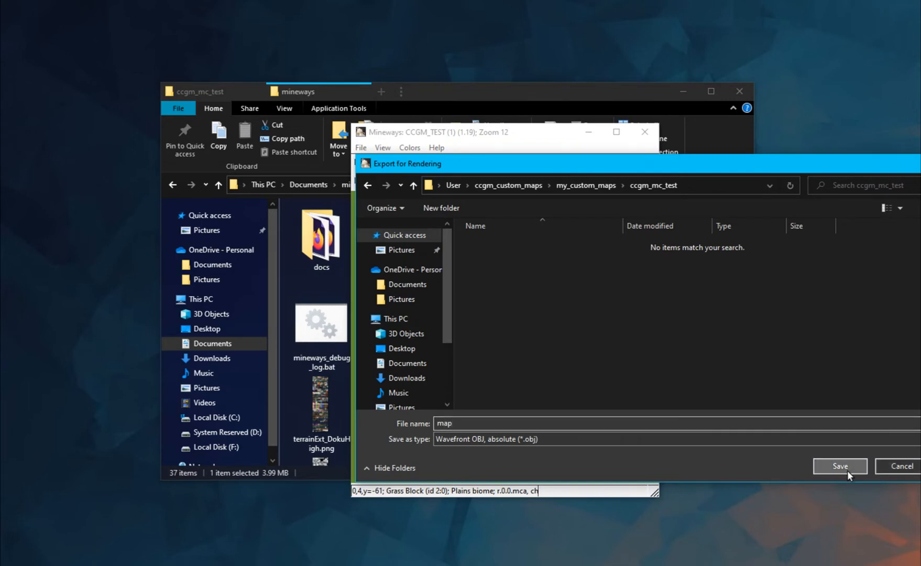
click(839, 466)
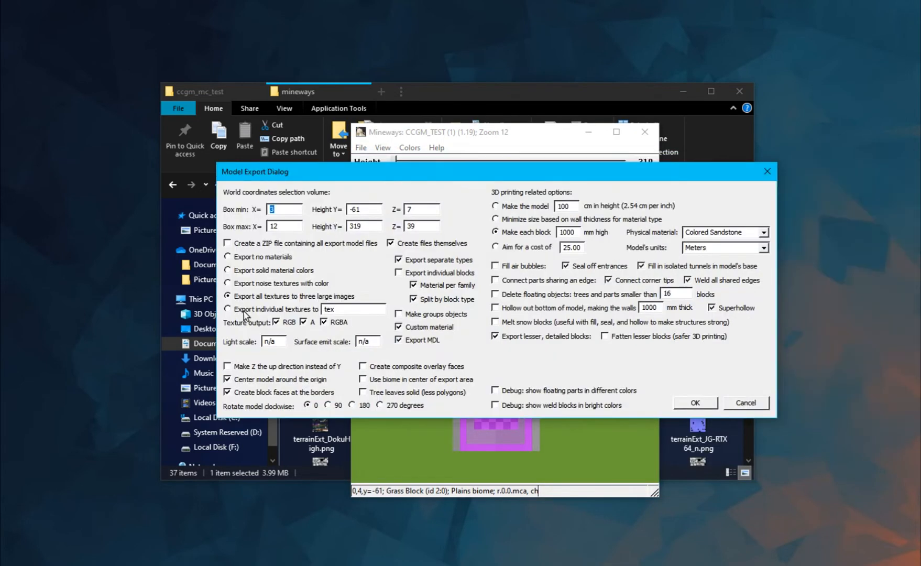
Keep RGBA as the only texture output, run the export, and close Mineways.
click(275, 321)
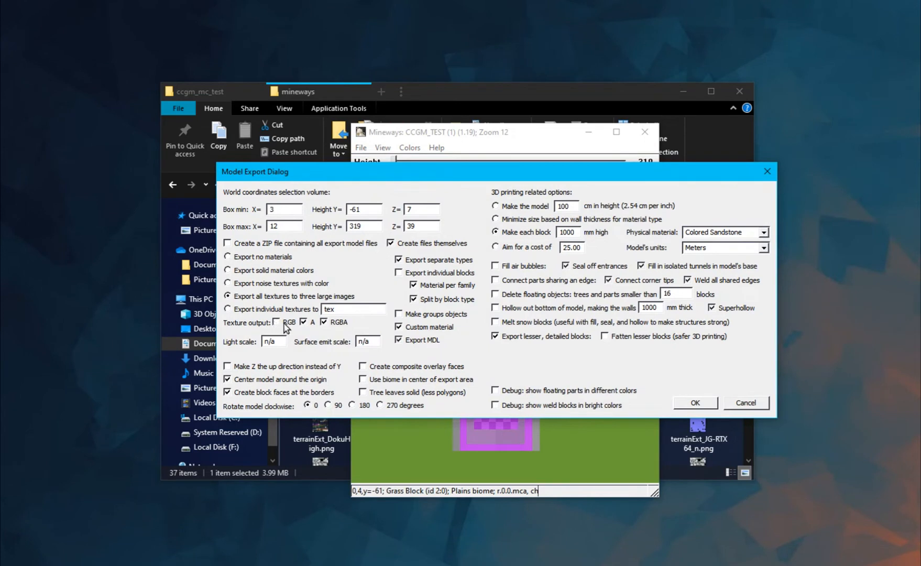
click(304, 321)
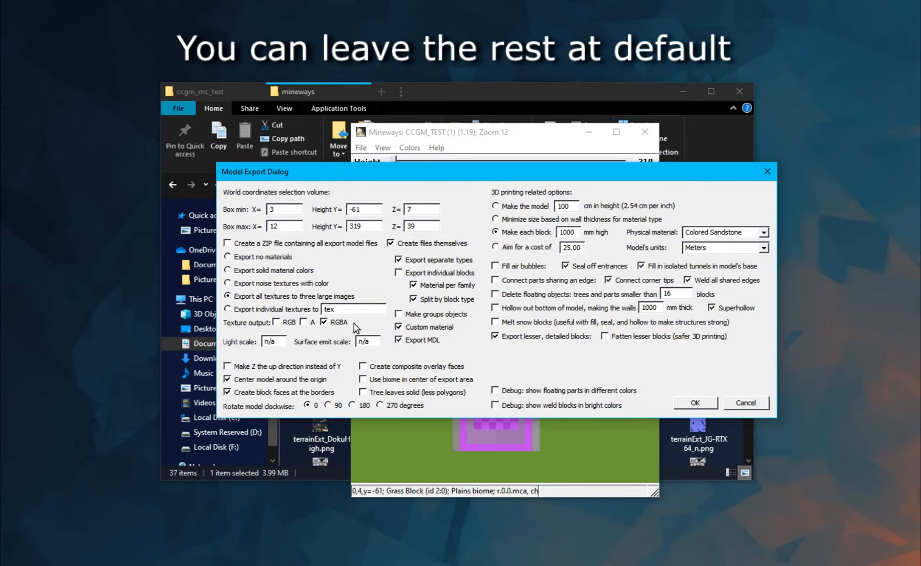
click(695, 403)
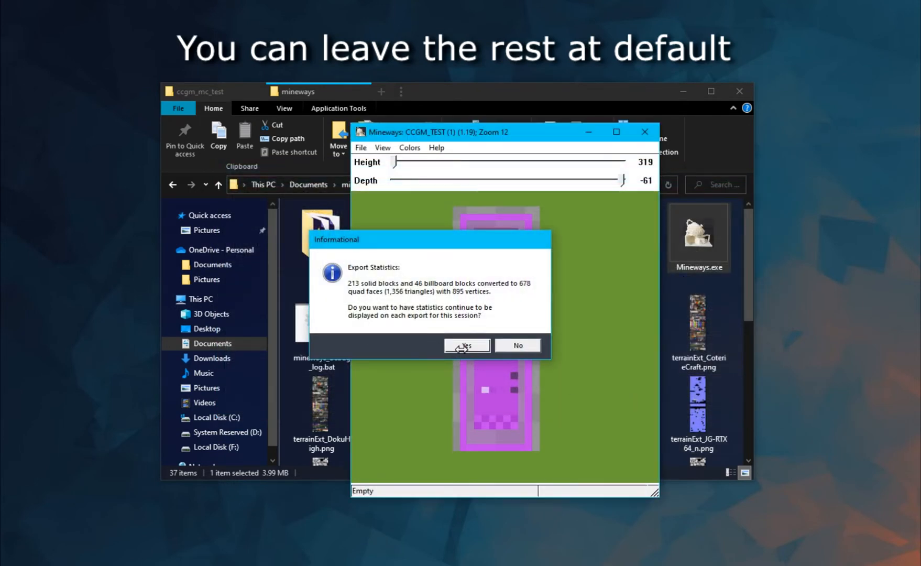
click(466, 345)
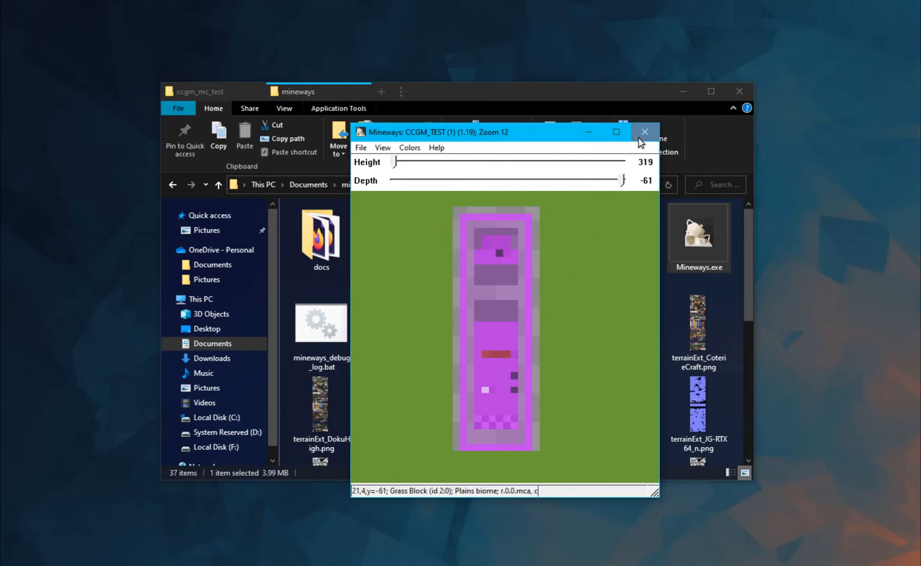
click(643, 132)
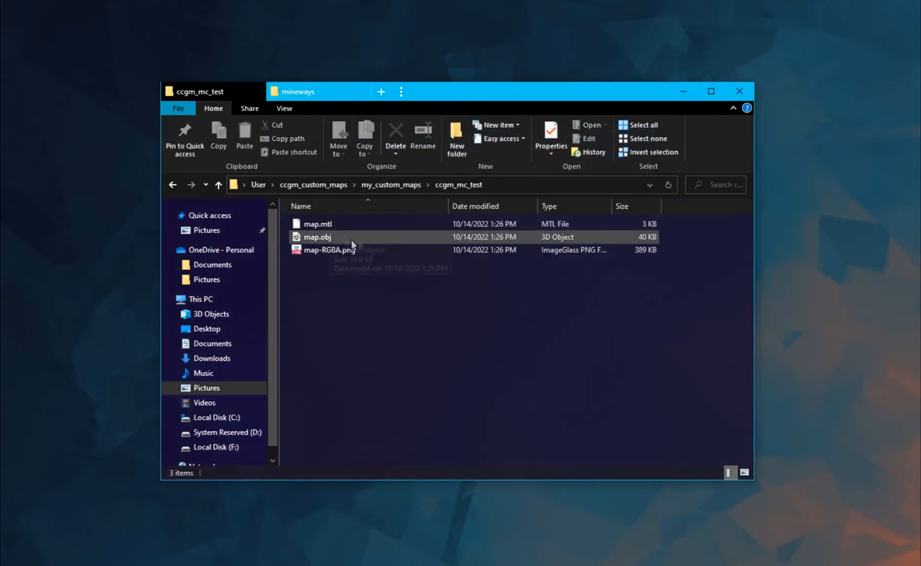
Delete the default camera, cube and light to empty the scene.
click(329, 249)
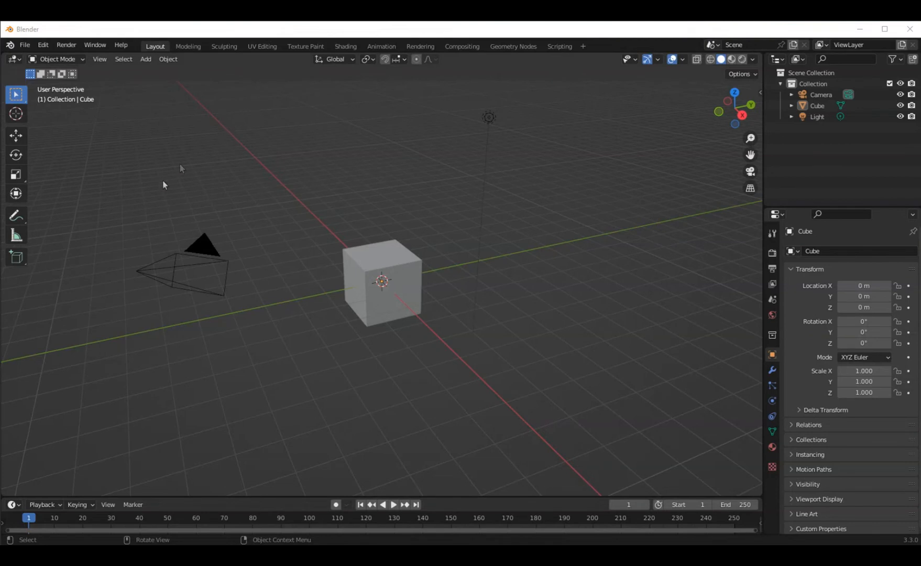
mouse_move(275, 448)
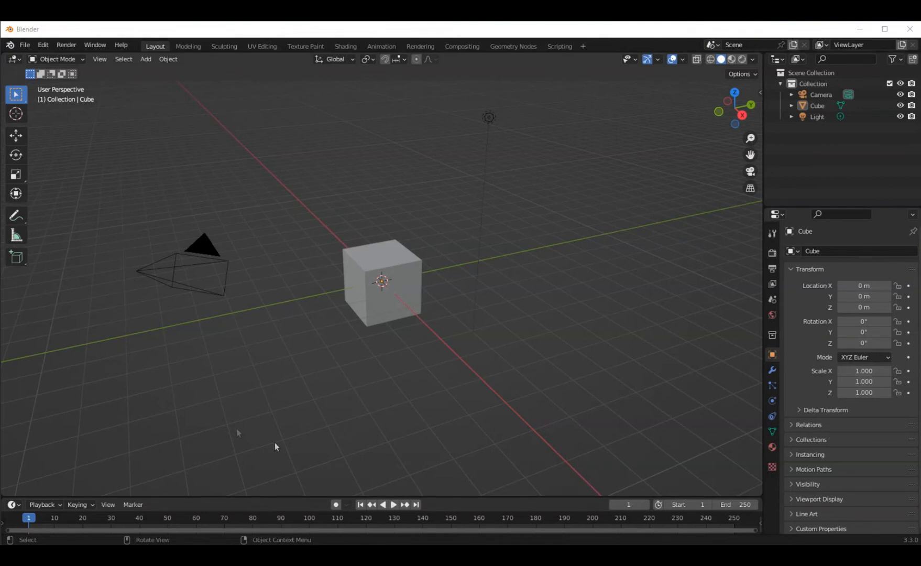
mouse_move(543, 242)
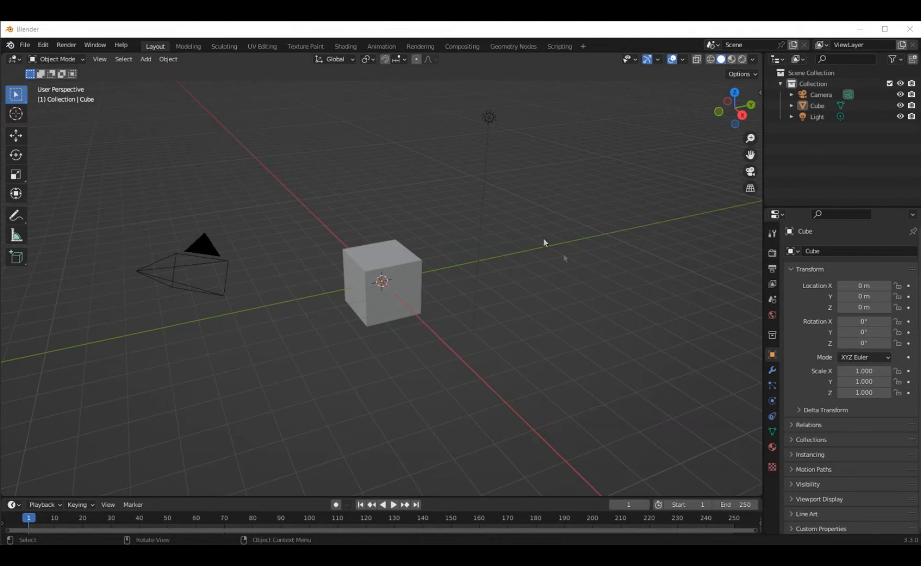
mouse_move(353, 307)
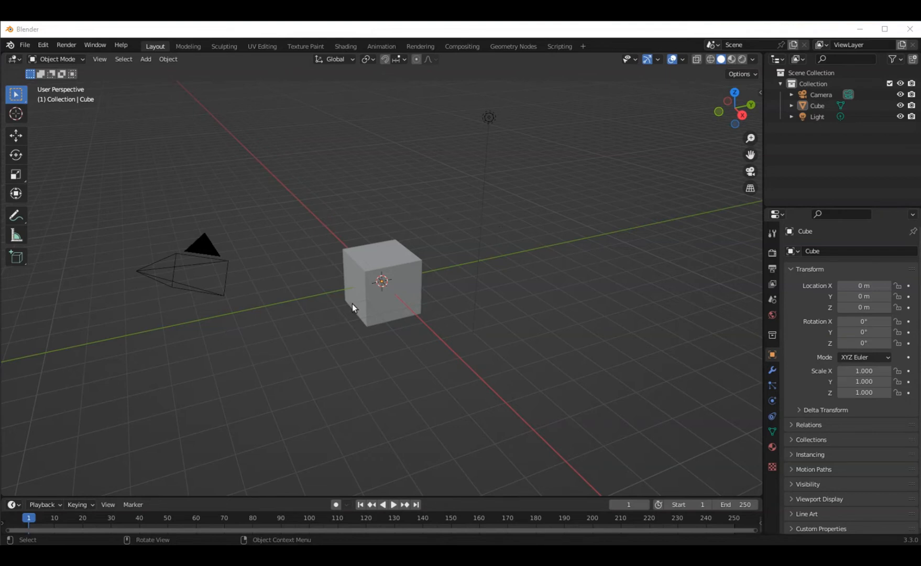
mouse_move(458, 166)
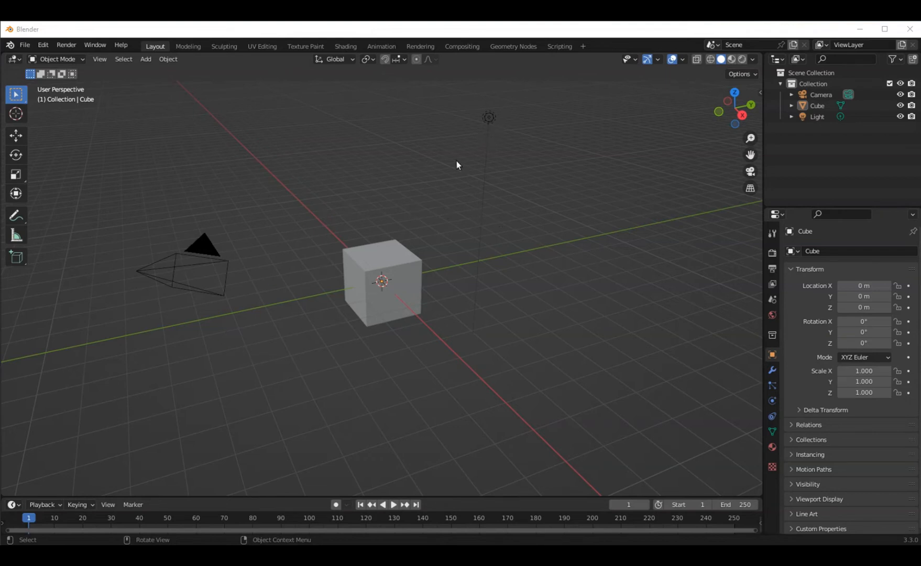
key(a)
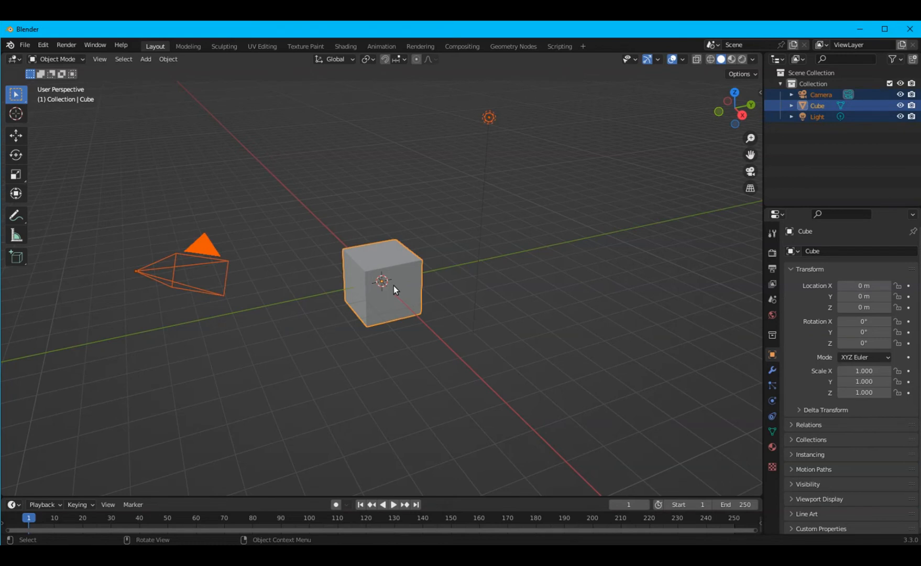
key(Delete)
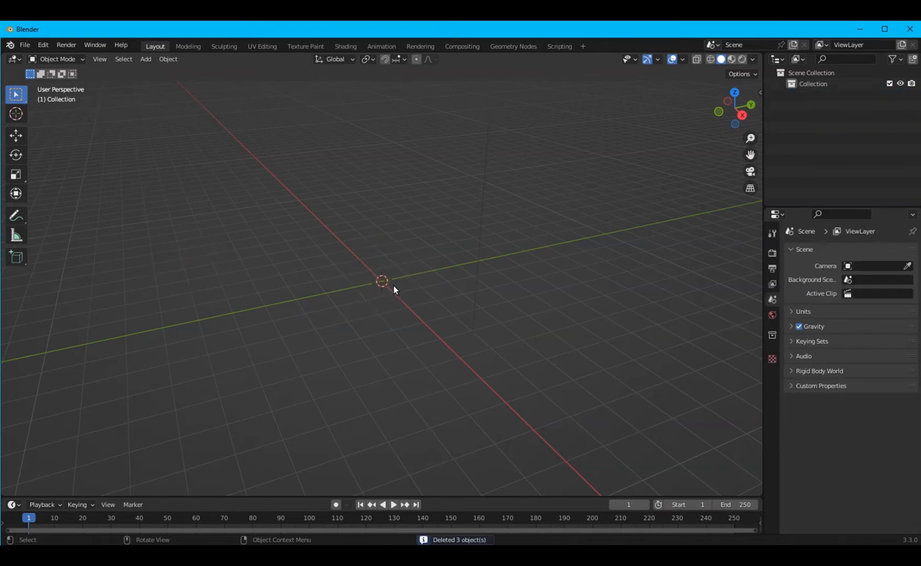
mouse_move(376, 166)
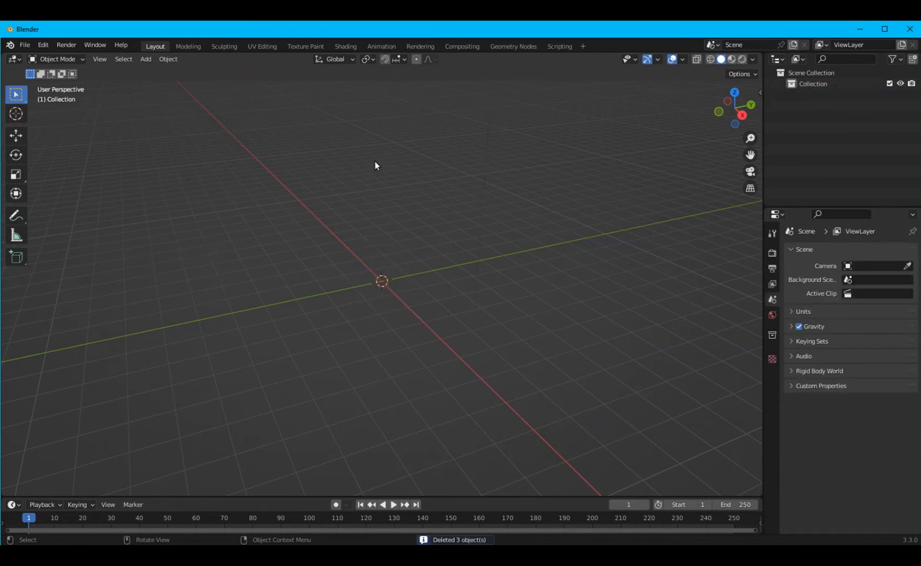
Import map.obj from the ccgm_mc_test folder with the legacy Wavefront importer.
click(25, 45)
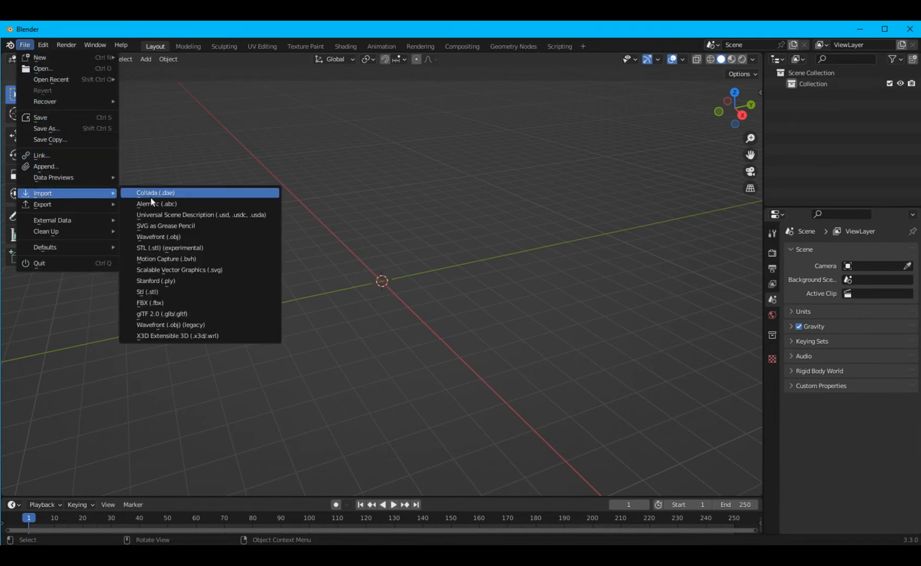
mouse_move(182, 327)
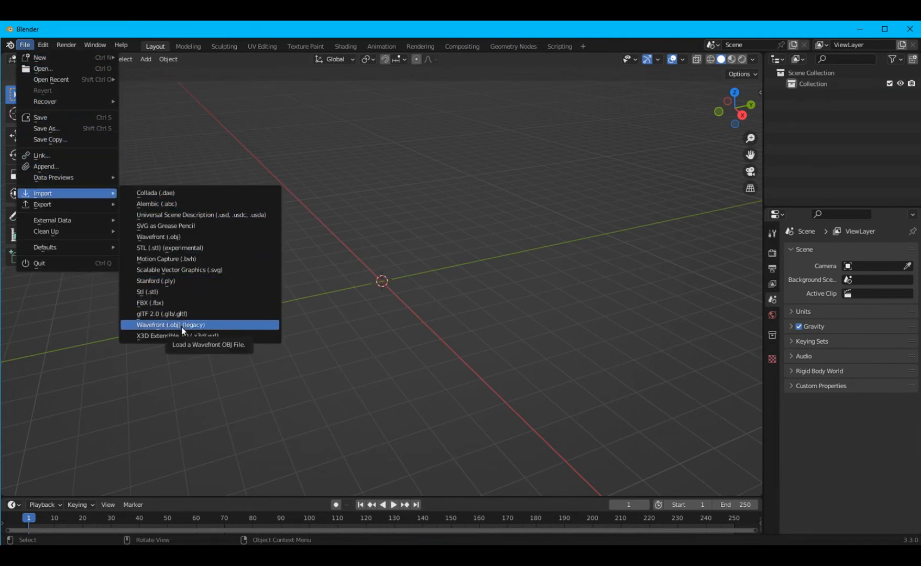
click(171, 324)
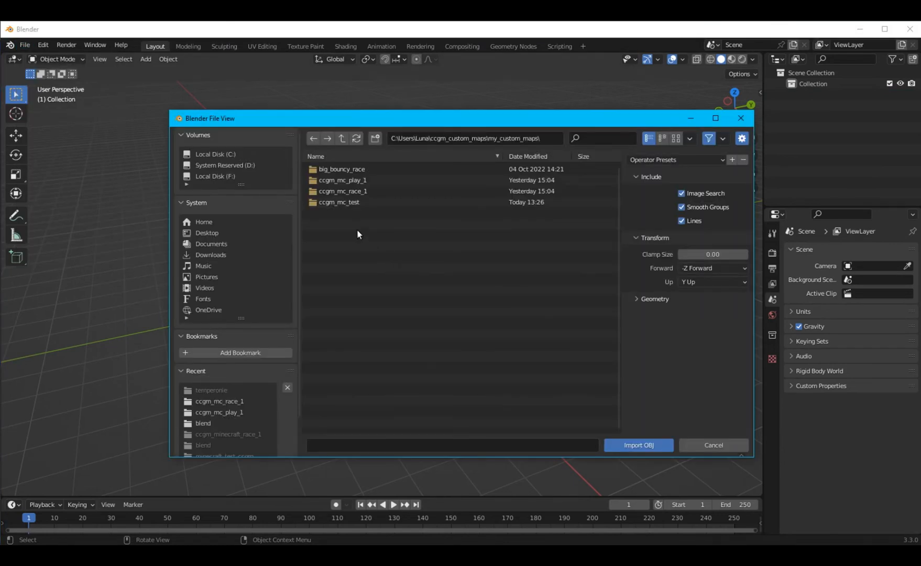
double_click(339, 201)
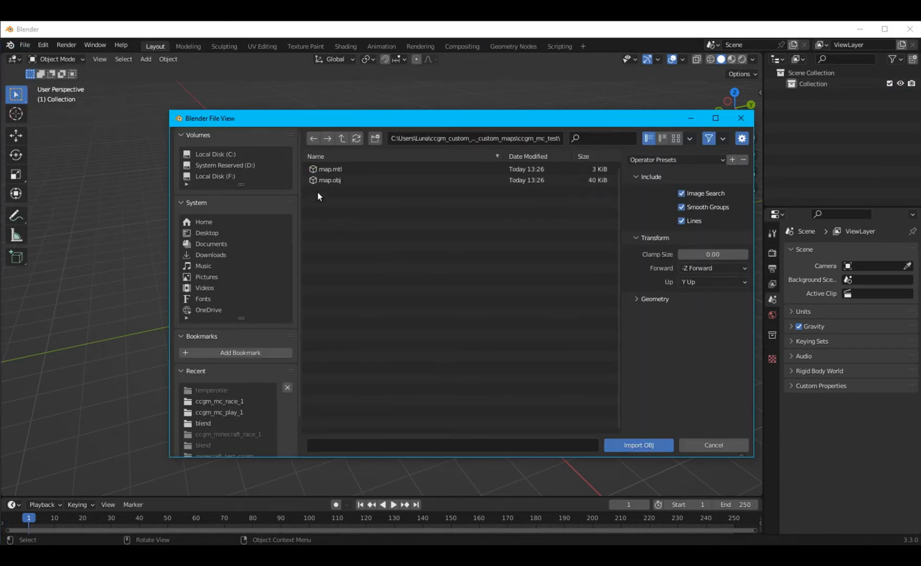
click(329, 180)
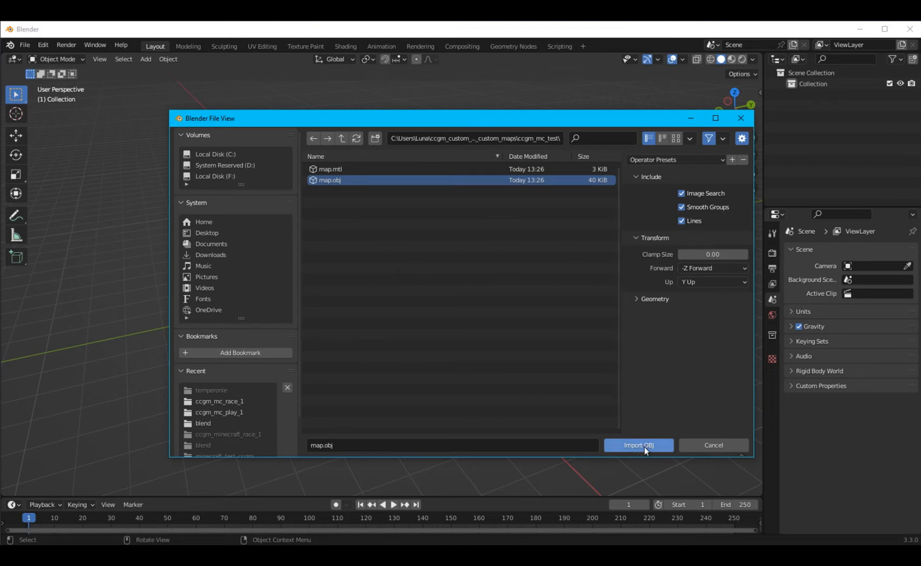
click(638, 444)
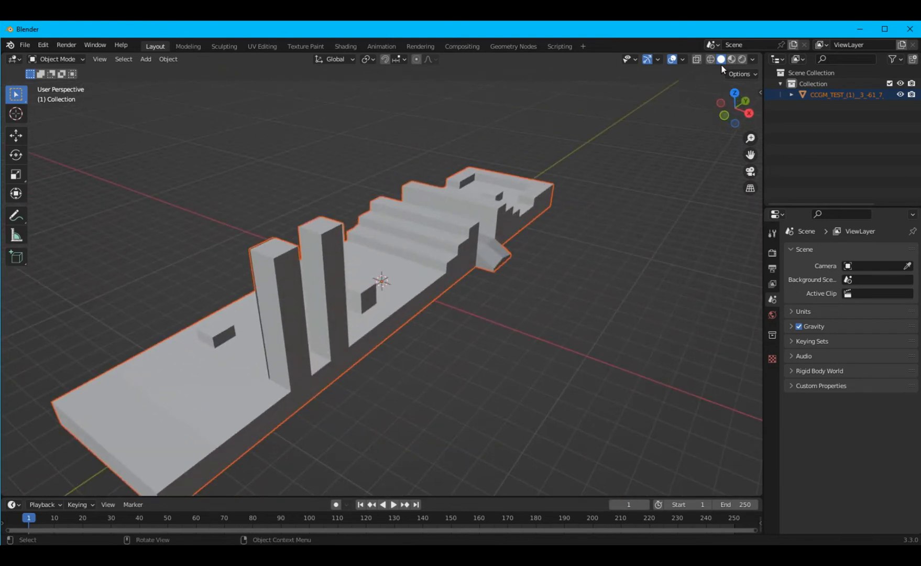
Show the map in Material Preview shading and bring up its Material Properties.
click(741, 59)
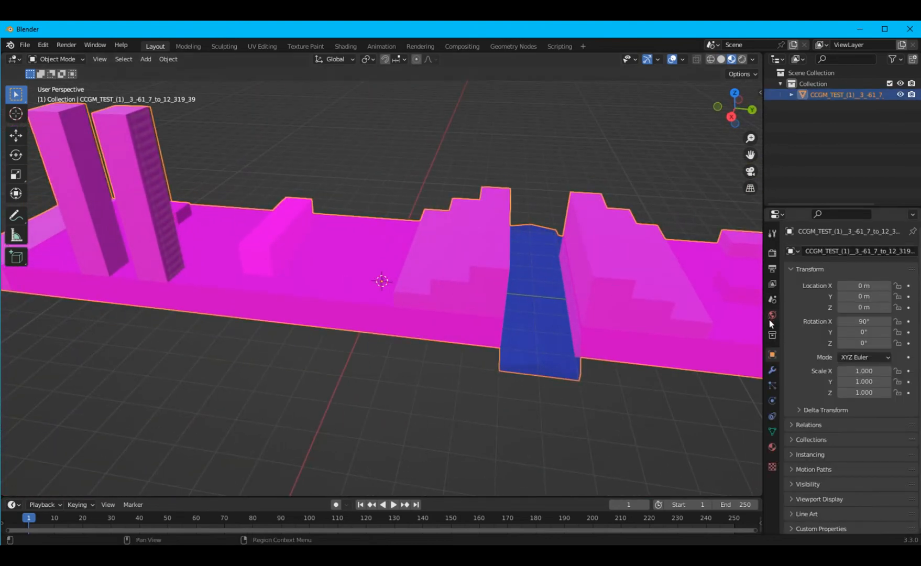
mouse_move(772, 446)
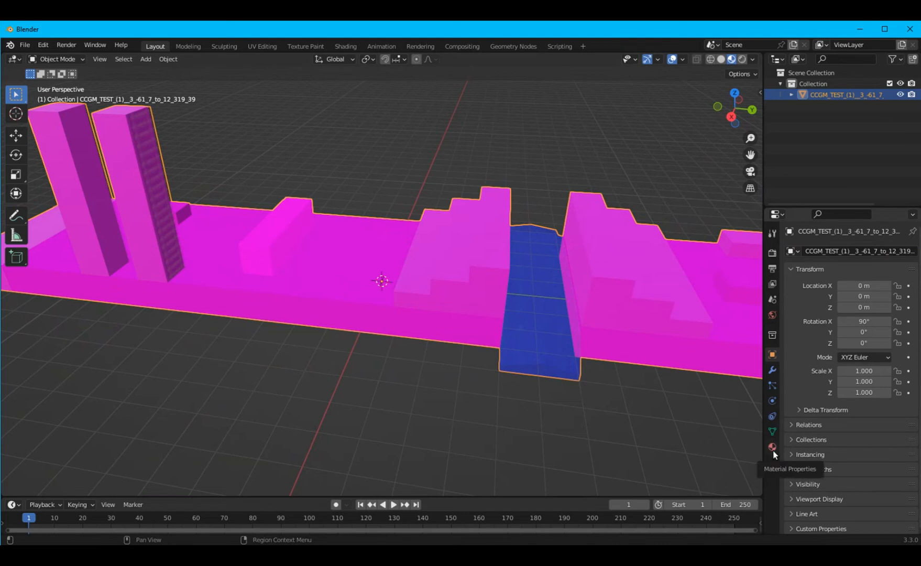
click(772, 446)
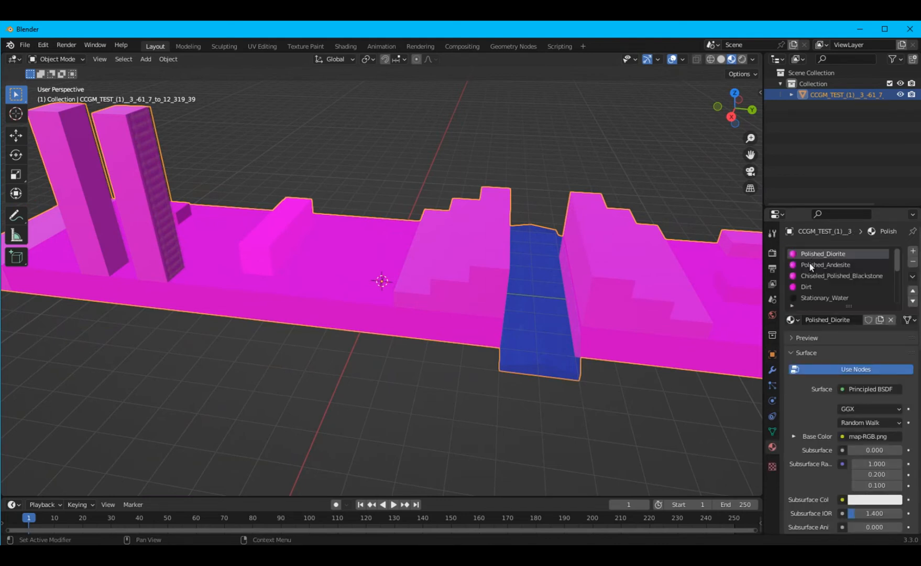
mouse_move(807, 278)
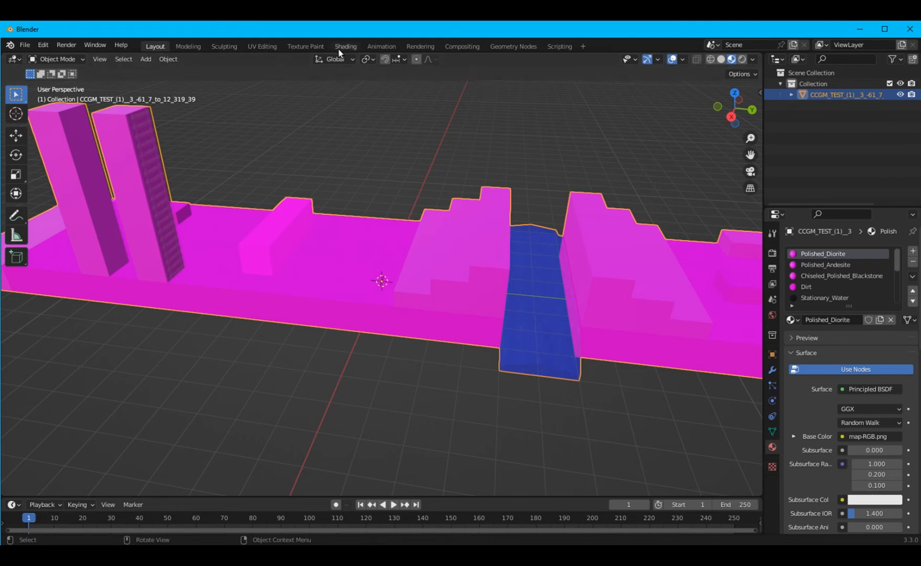
In the Shading workspace, point the Image Texture node at map-RGBA.png.
click(346, 46)
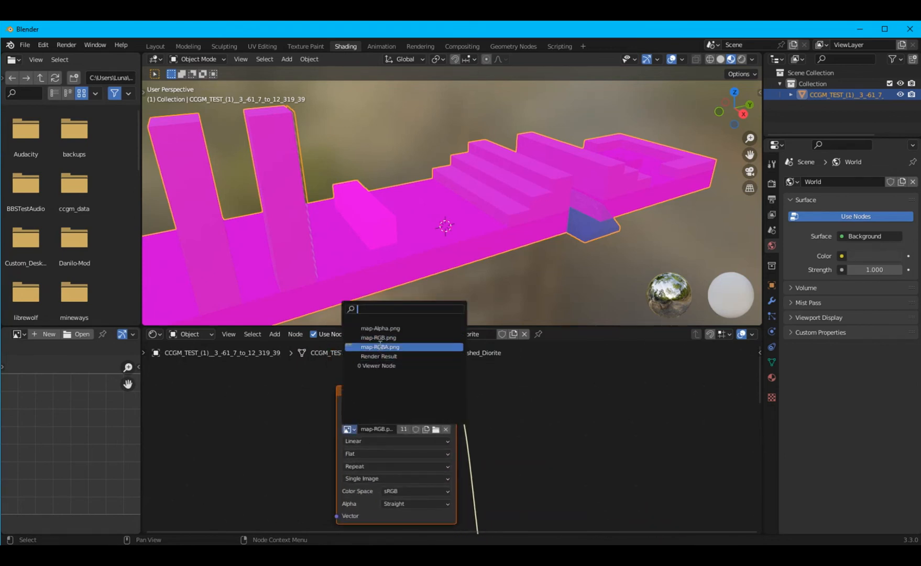
click(380, 346)
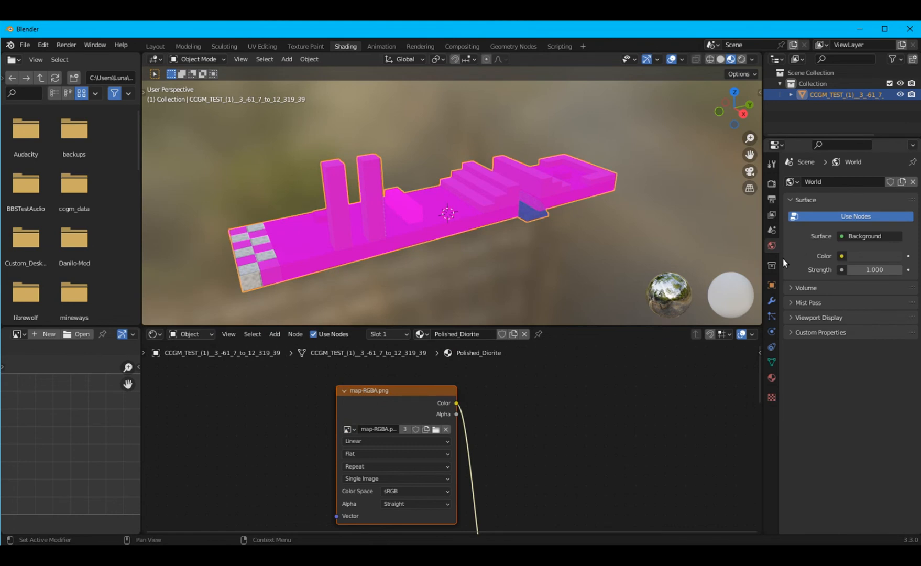
mouse_move(574, 231)
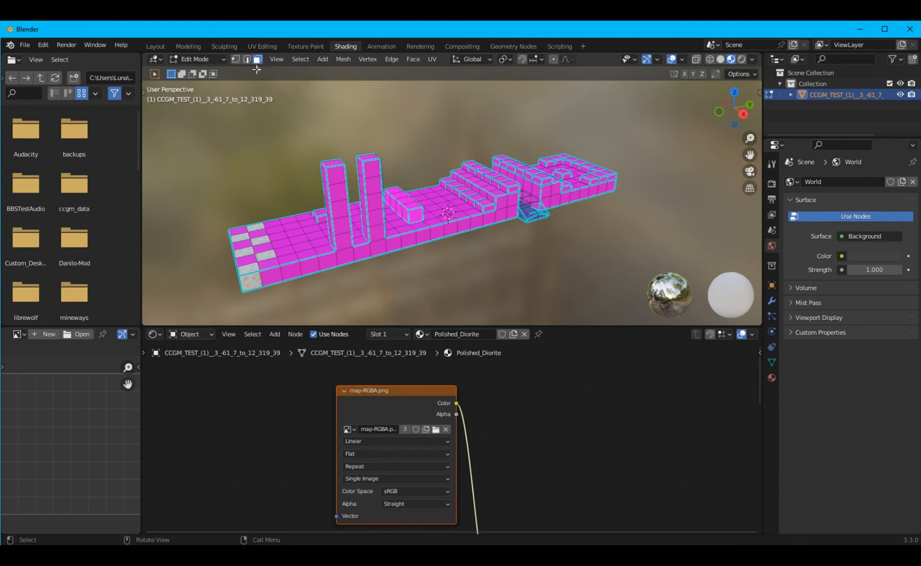
Select all faces of the map and bring up the material list for assignment.
key(a)
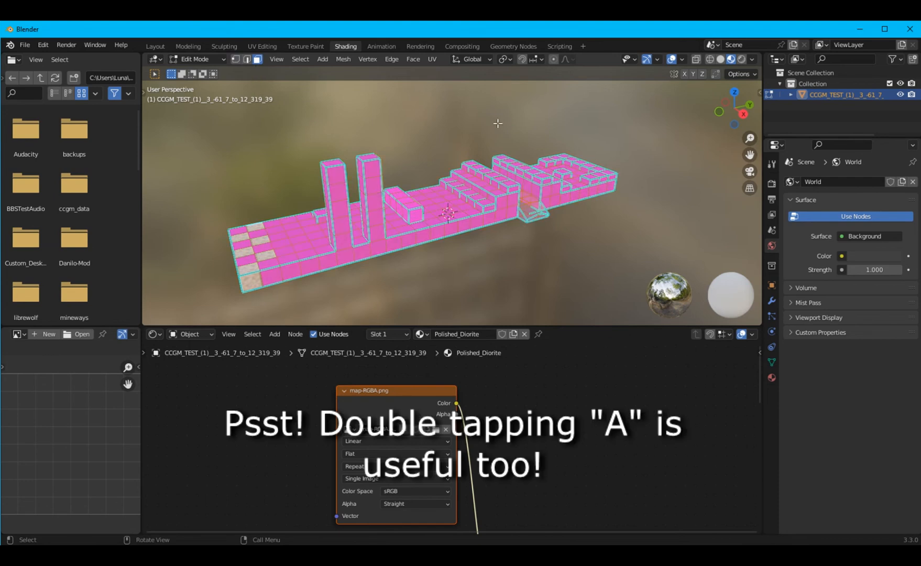
mouse_move(585, 279)
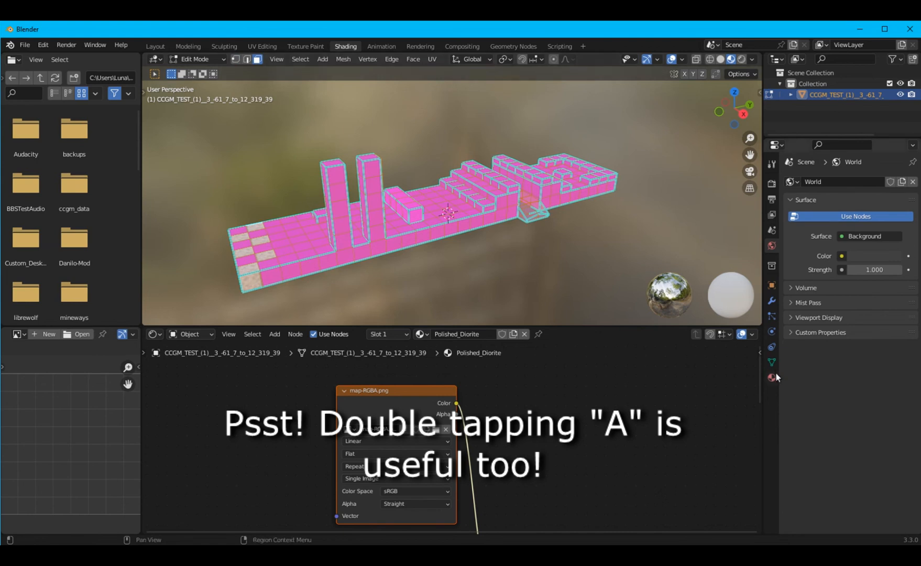
click(771, 376)
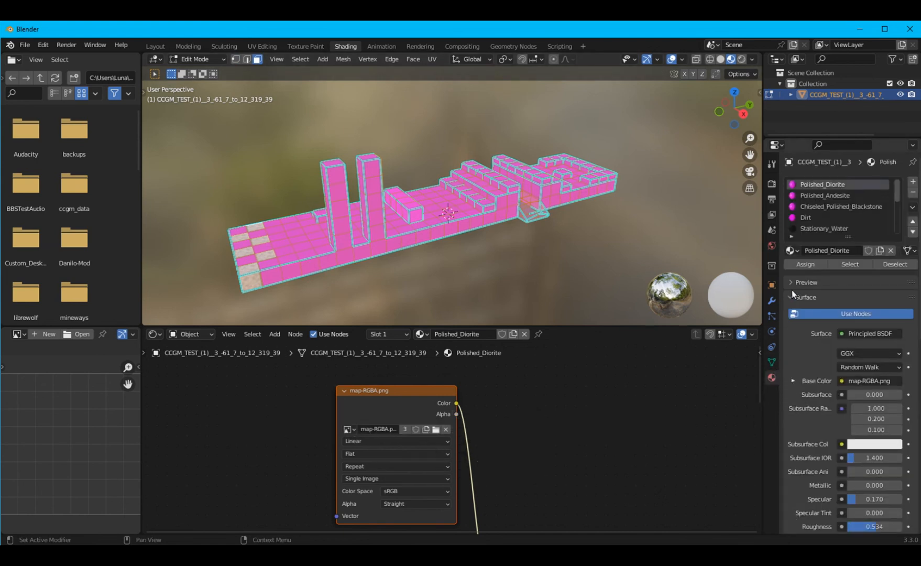